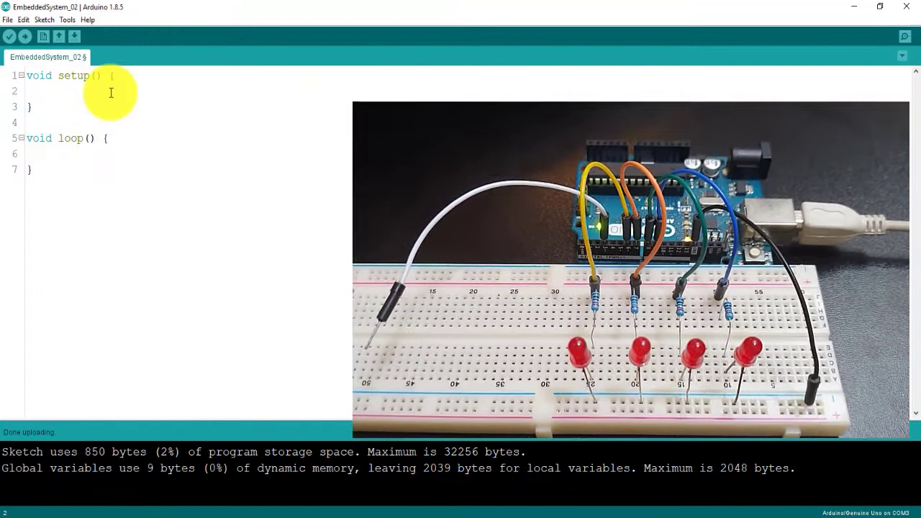
Step: In setup(), add pinMode(6..9, OUTPUT) on four lines and pinMode(3, INPUT)
text(pinMode()
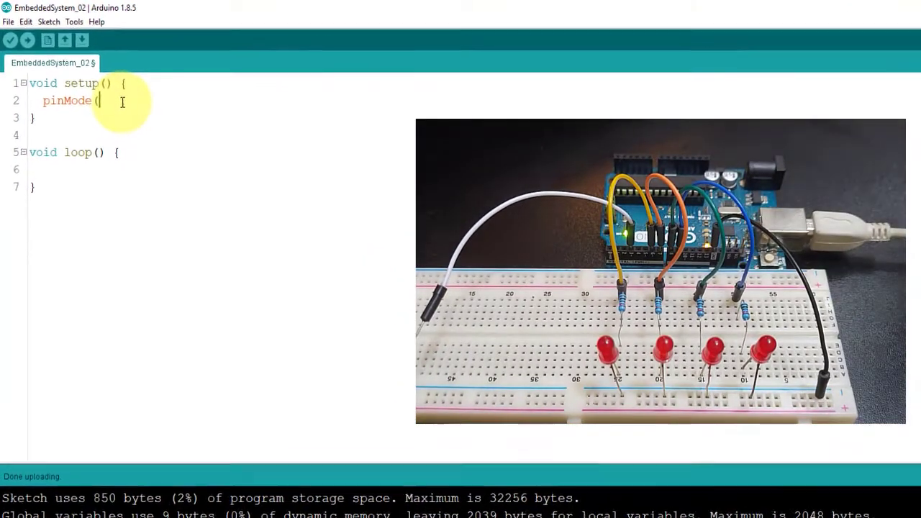
text(6,)
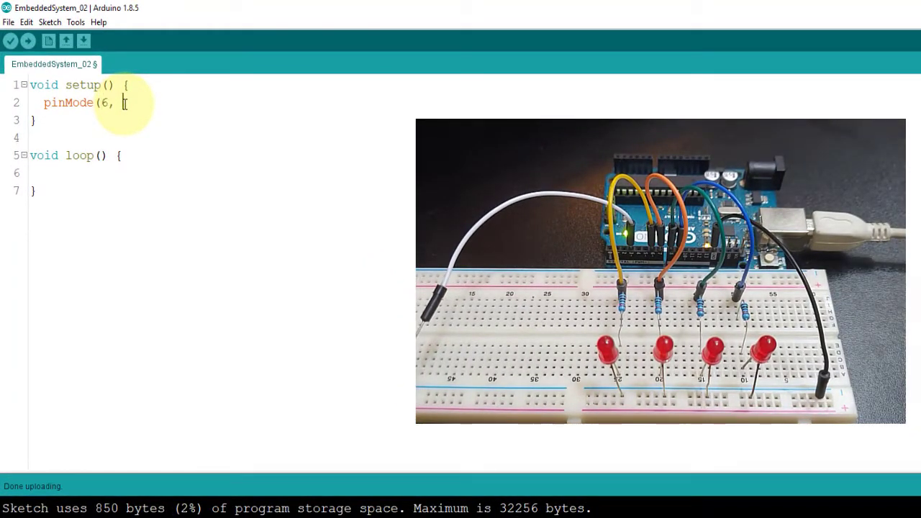
text(OUTPUT);)
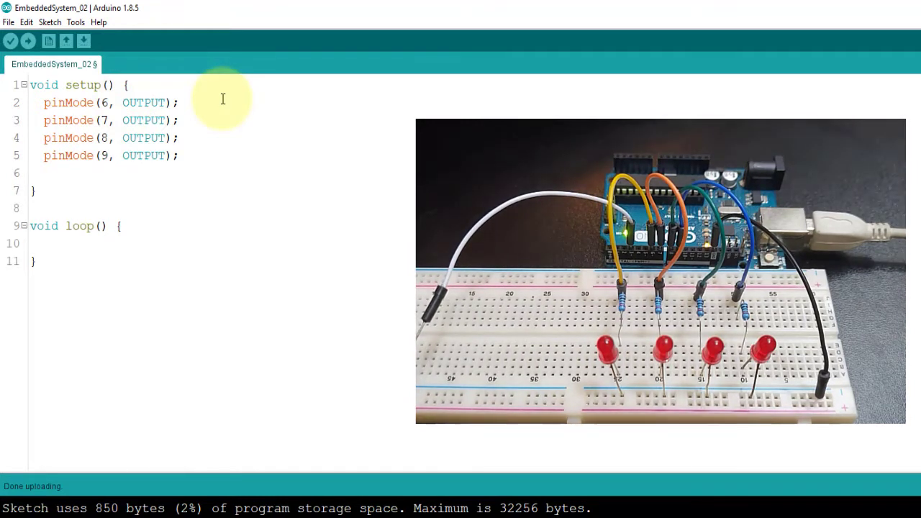
text(pinMode(3, INPUT);)
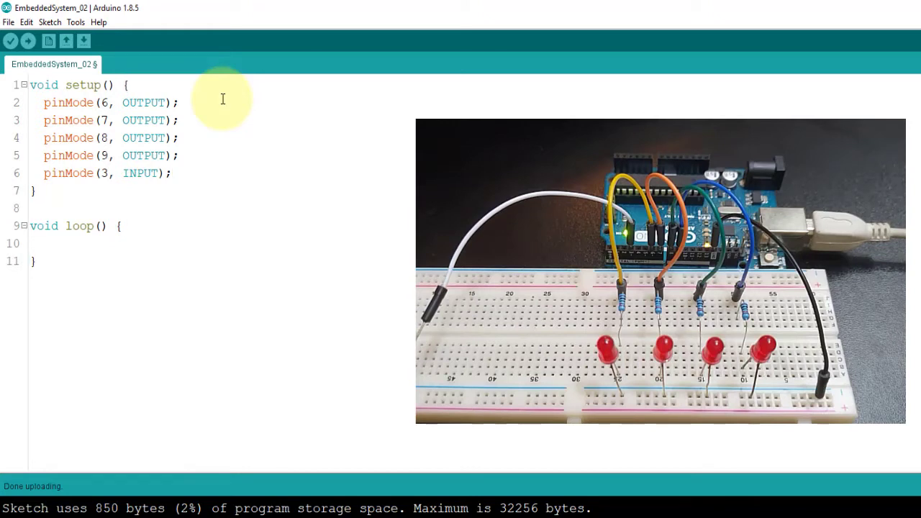
Step: Add an if(digitalRead(3) == LOW) block that writes pins 6–9 HIGH
text(if()
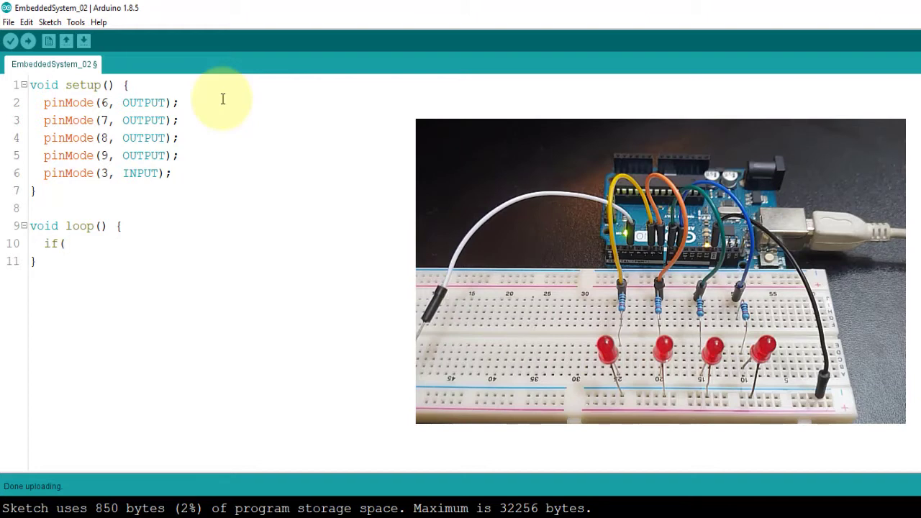
text(digitalR)
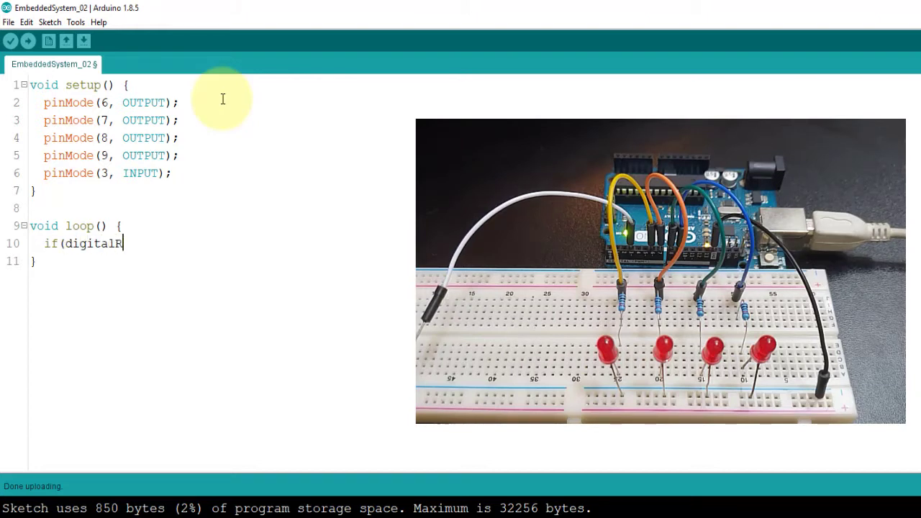
text(ead()
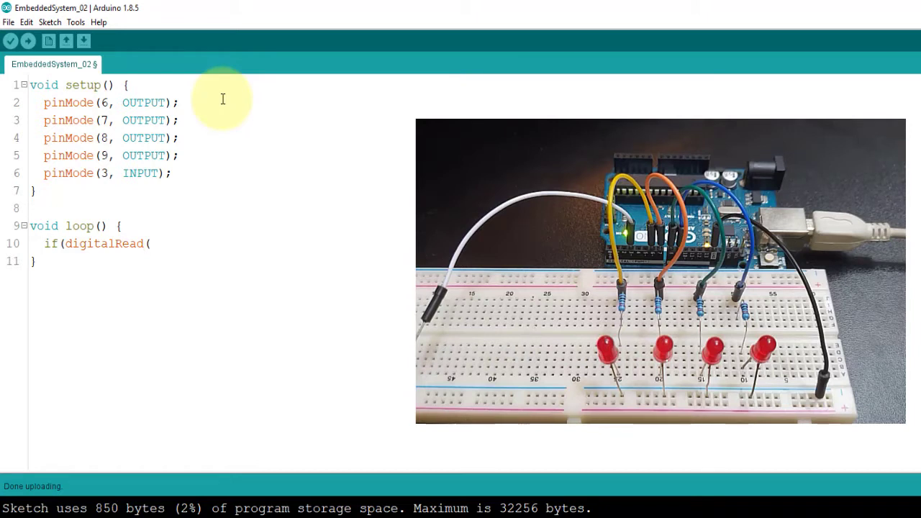
text(3) ==)
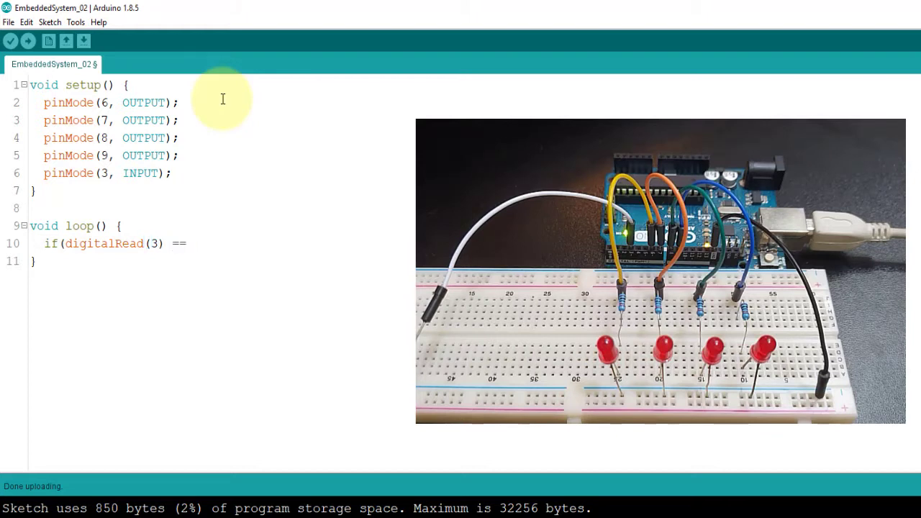
text(LO)
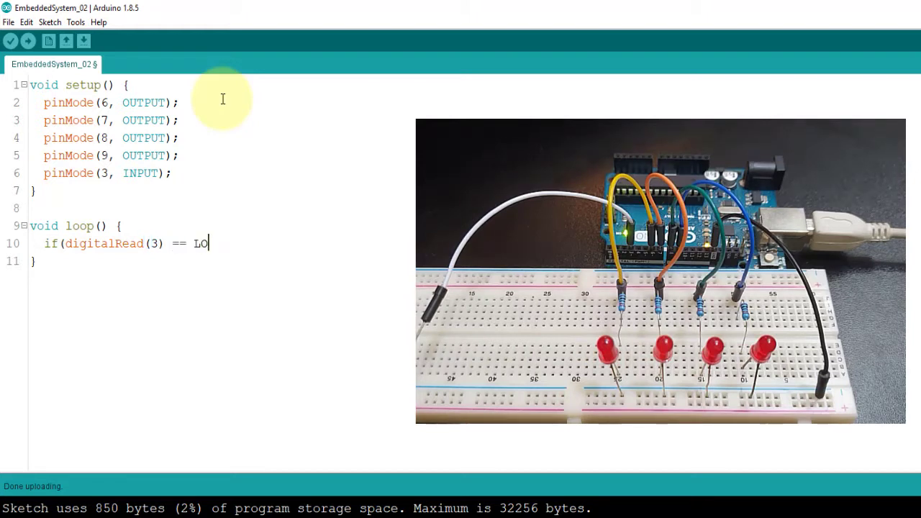
text(W){)
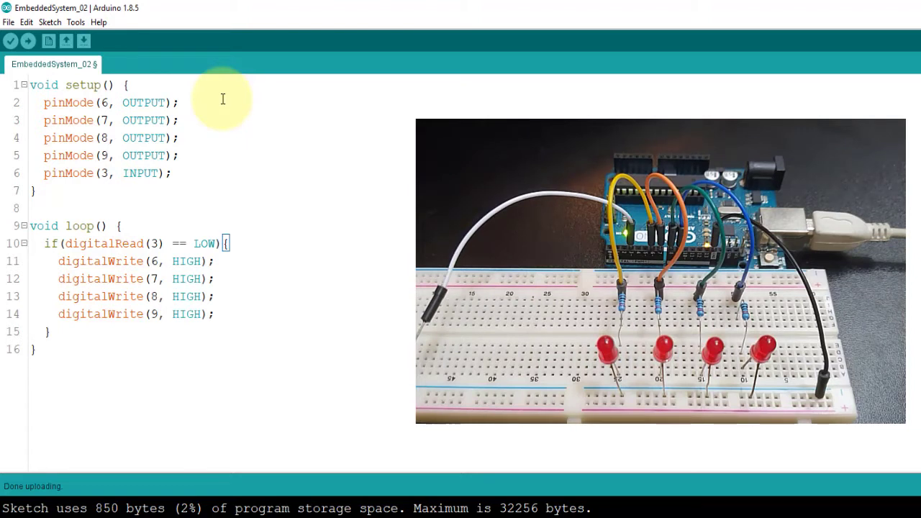
Step: Add an else{ block after the if and place the cursor inside it
text(else{)
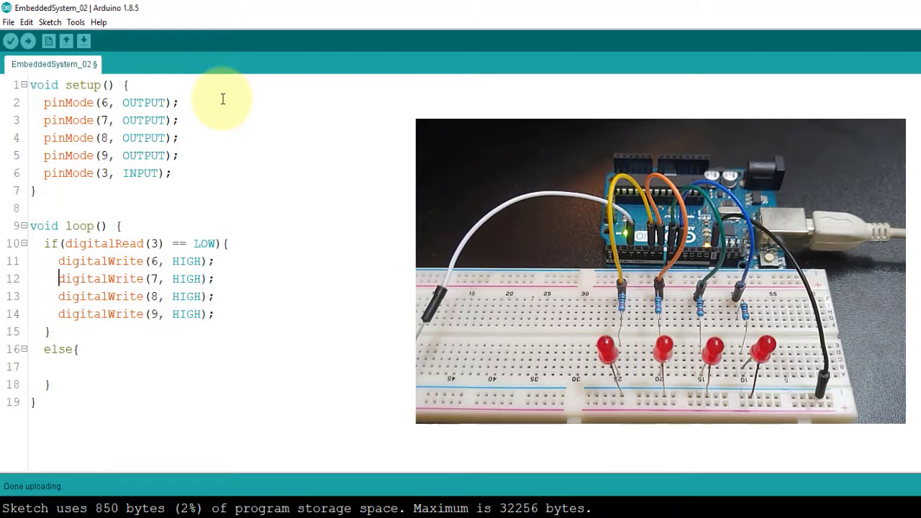
click(61, 367)
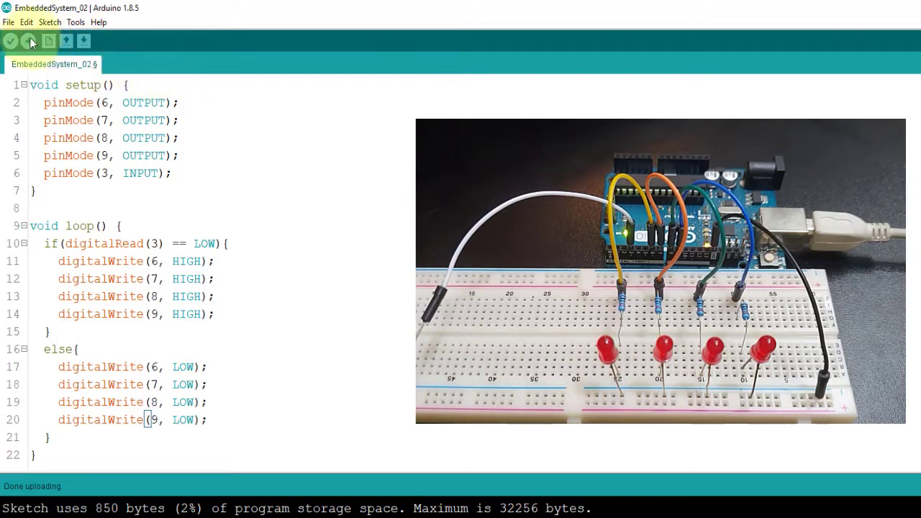
click(29, 40)
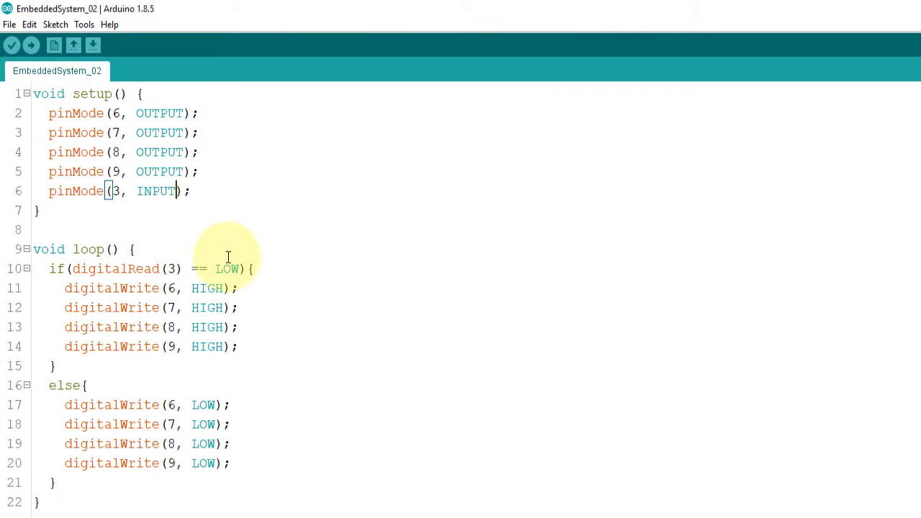
text(_PULLUP)
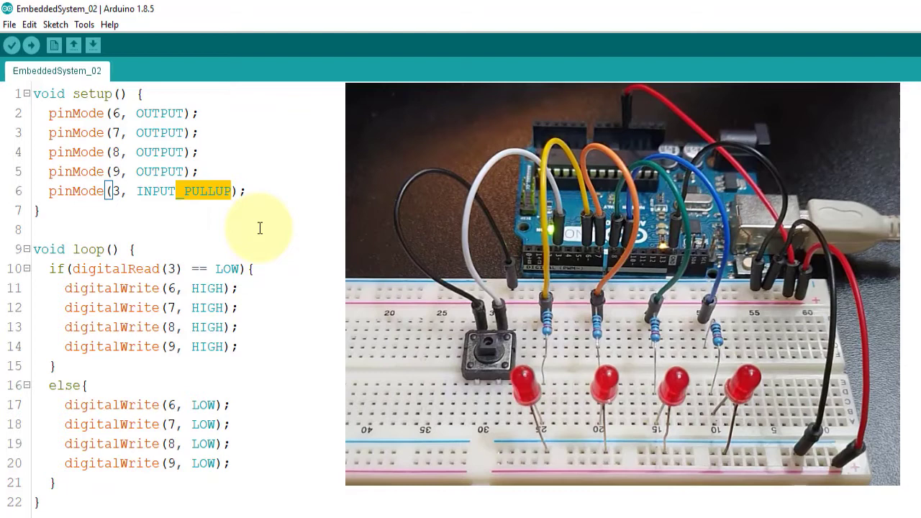
key(Delete)
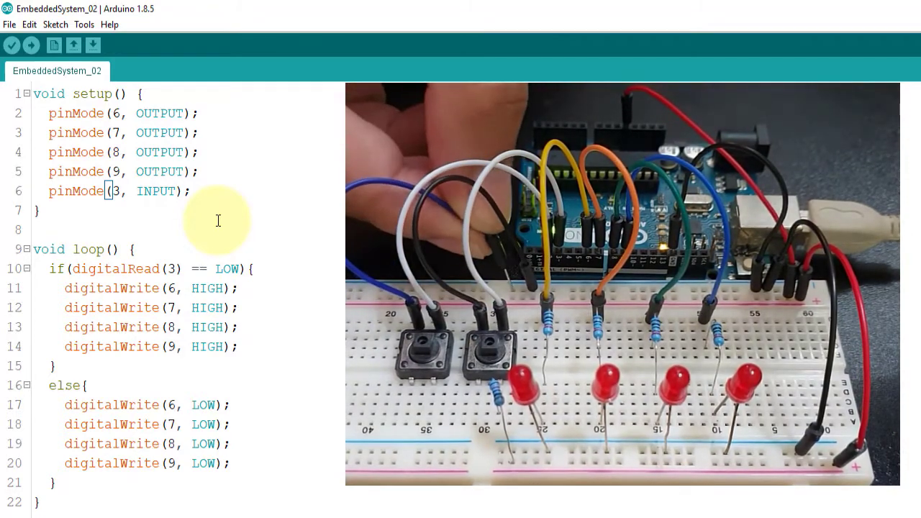
triple_click(115, 191)
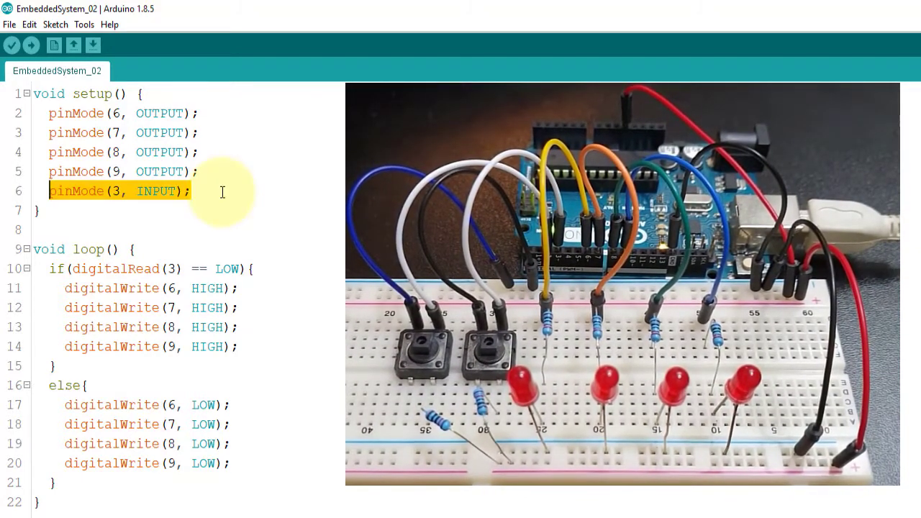
Step: Add pinMode(2, INPUT) and make the if require pin 3 LOW && pin 2 HIGH, with blink delays
text(pinMode(2, INPUT);)
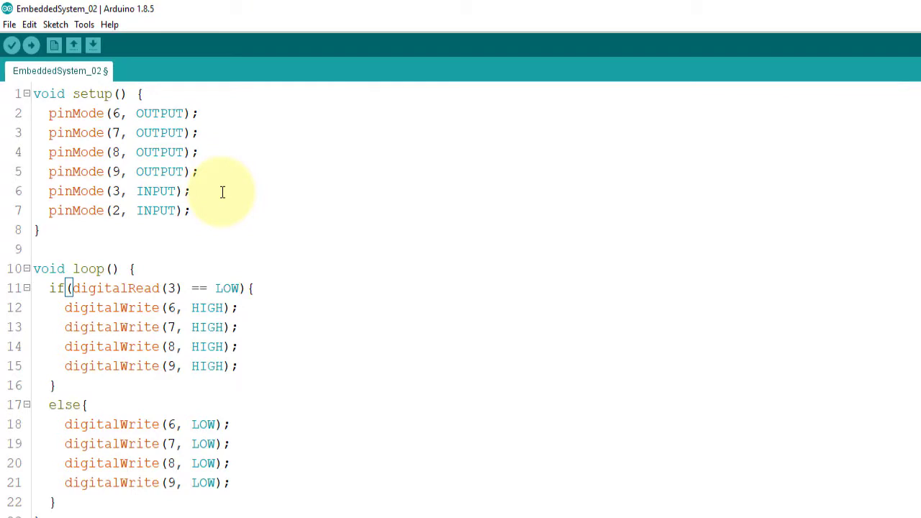
text(&&)
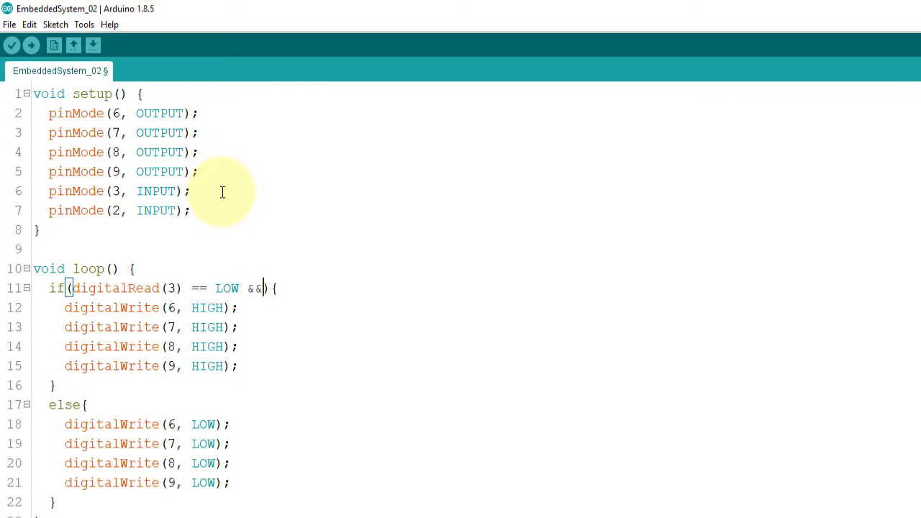
text(digitalRead(3) == LOW)
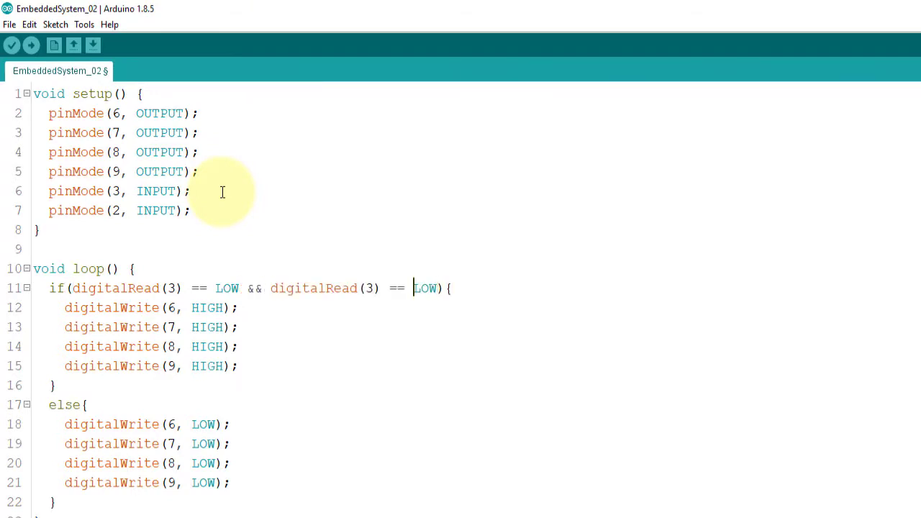
text(2)
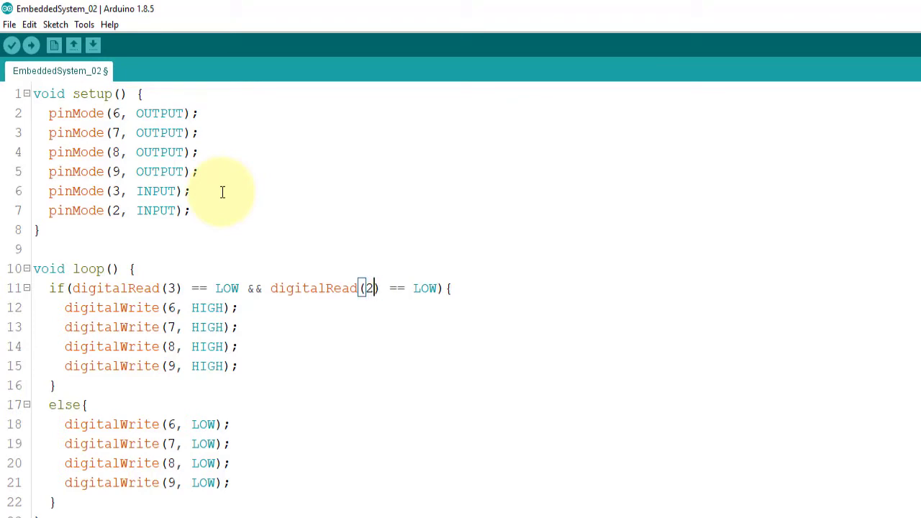
text(HIGH)
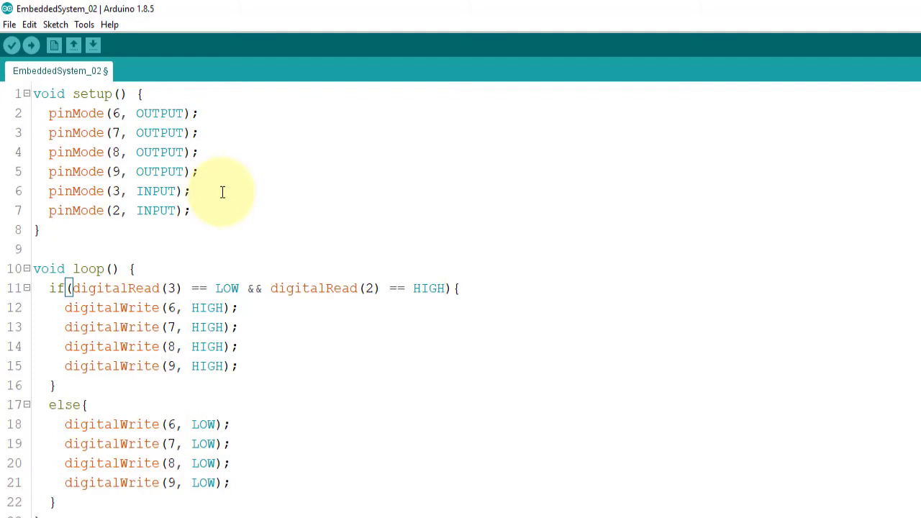
text(delay(100);)
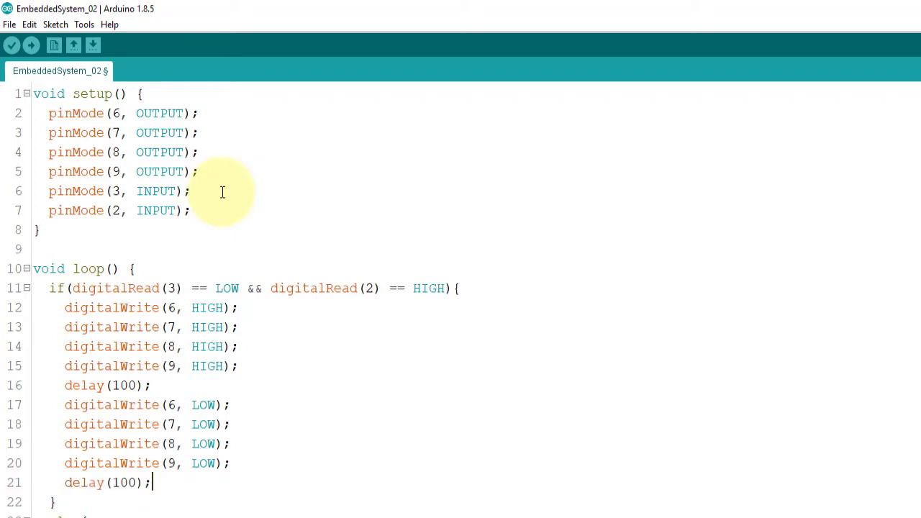
Step: Add an else-if for pin 3 HIGH and pin 2 LOW that alternates the LEDs
scroll(down, 3)
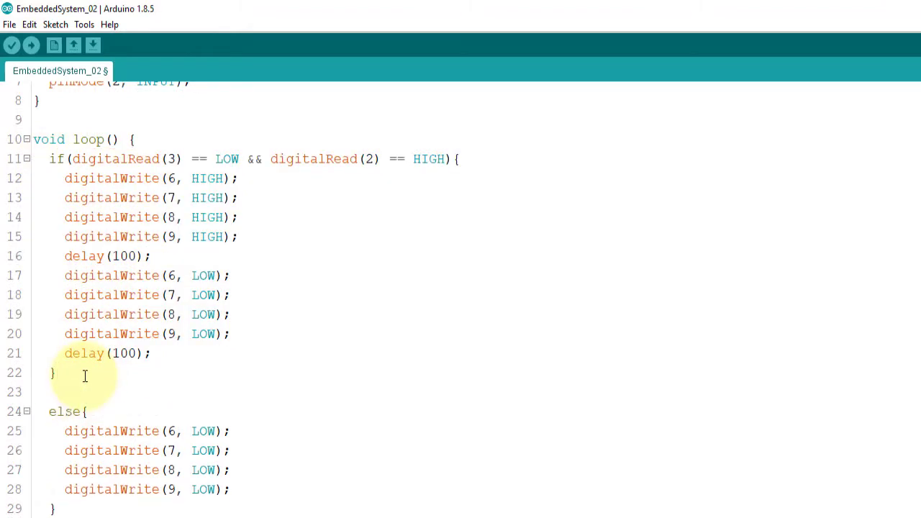
scroll(down, 3)
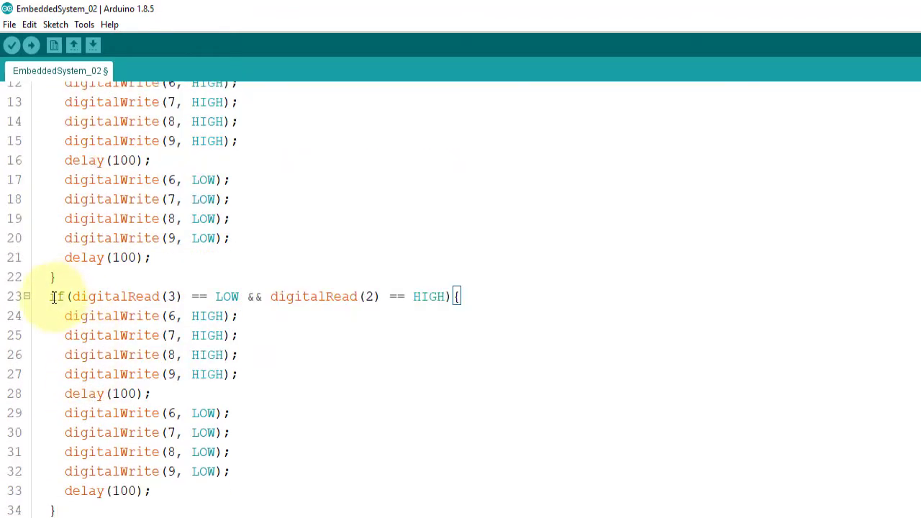
text(else)
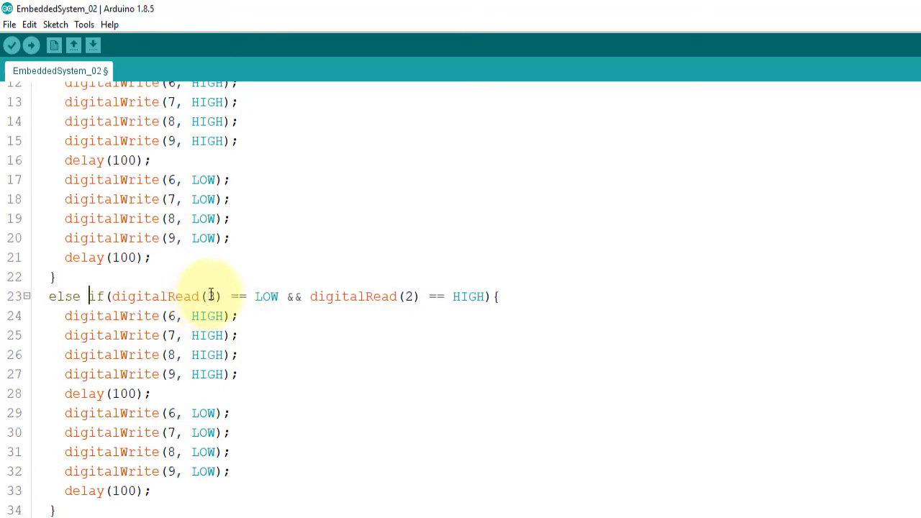
double_click(266, 296)
text(HIGH)
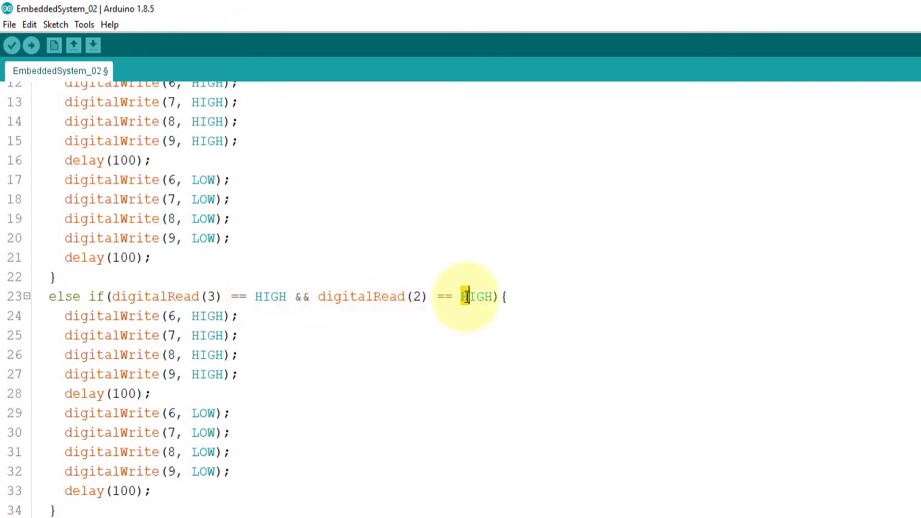
text(LOW)
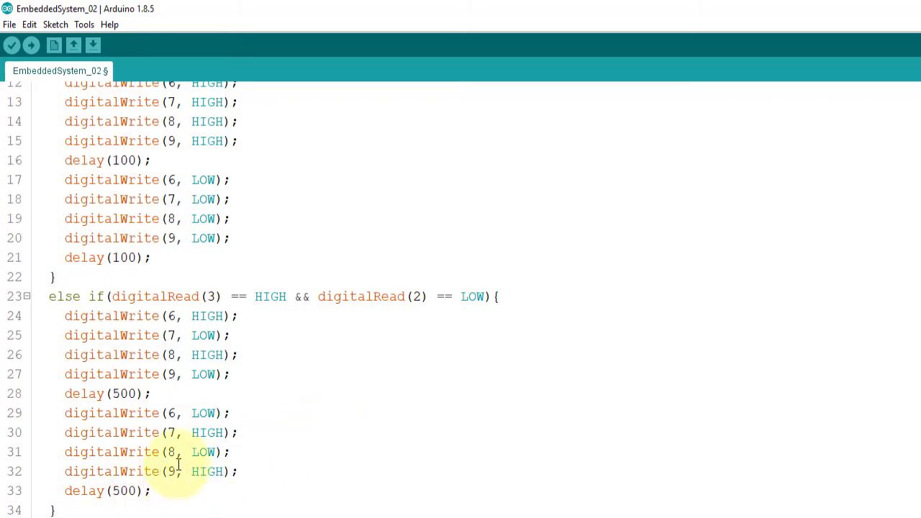
scroll(down, 3)
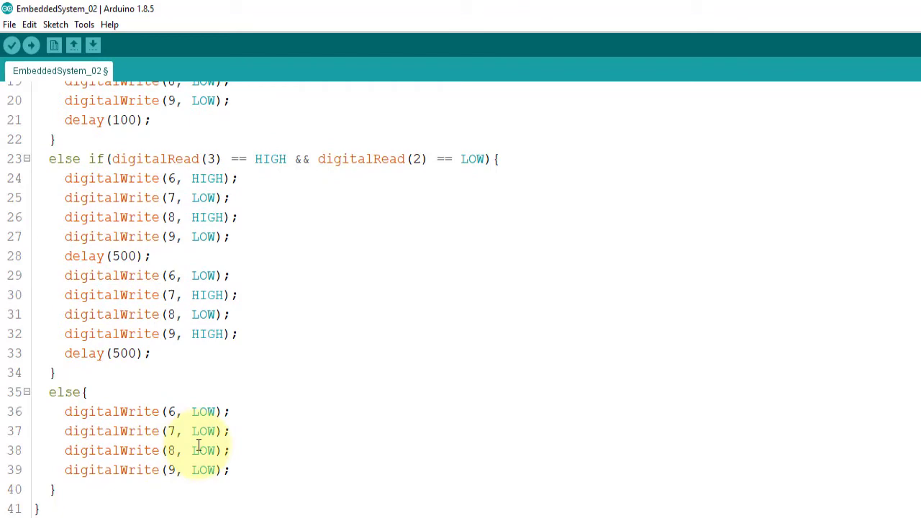
mouse_move(329, 385)
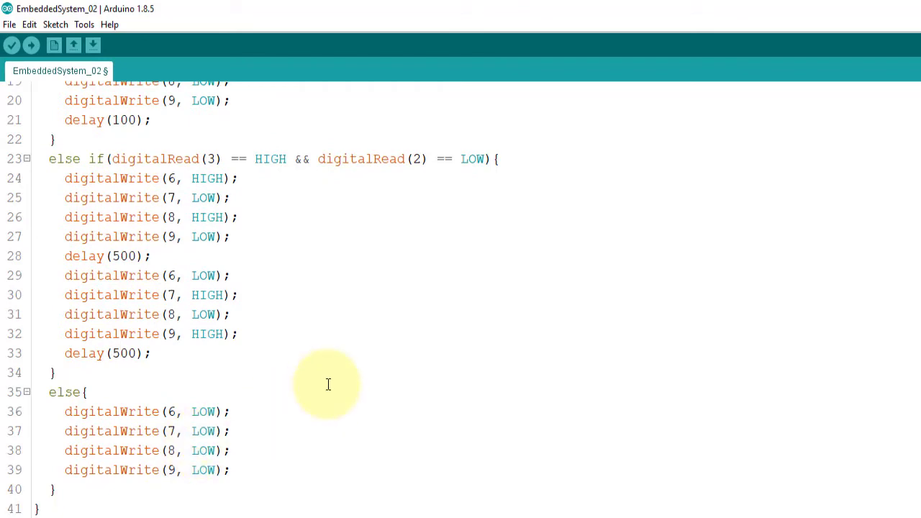
Step: Place the cursor before line 12 to start selecting the blink code block
click(31, 46)
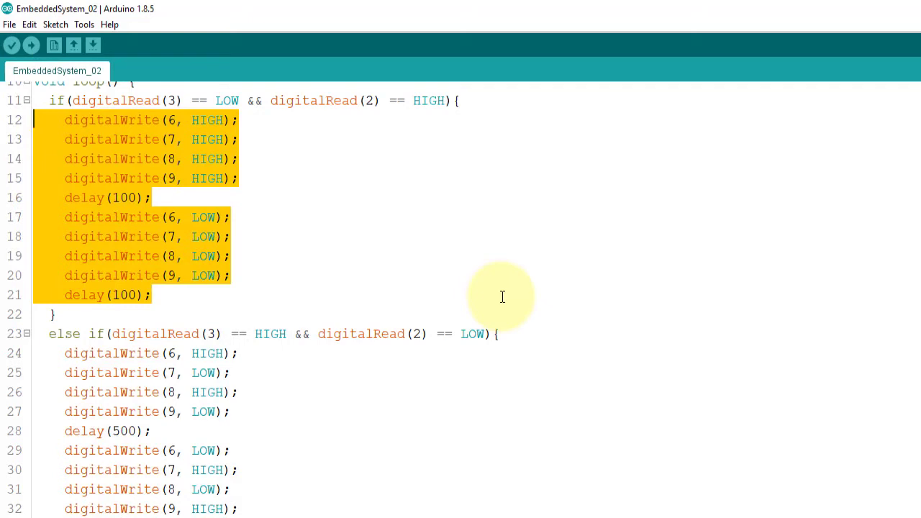
Step: Move the blink statements into a new void LED_Blink() function and call LED_Blink() in the first if
key(Delete)
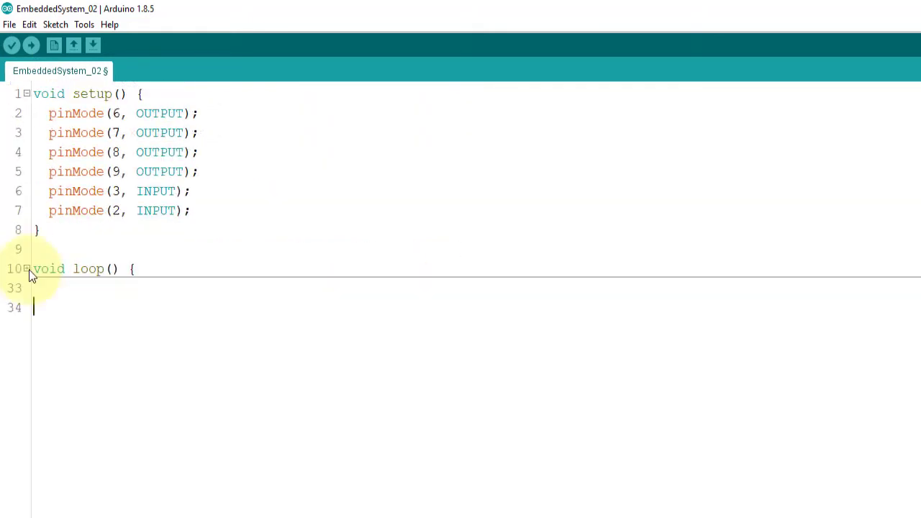
mouse_move(115, 319)
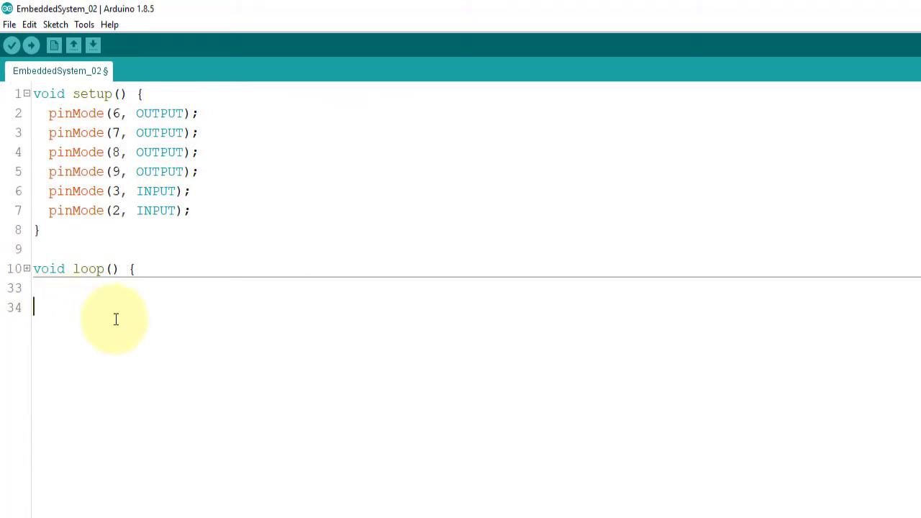
text(void)
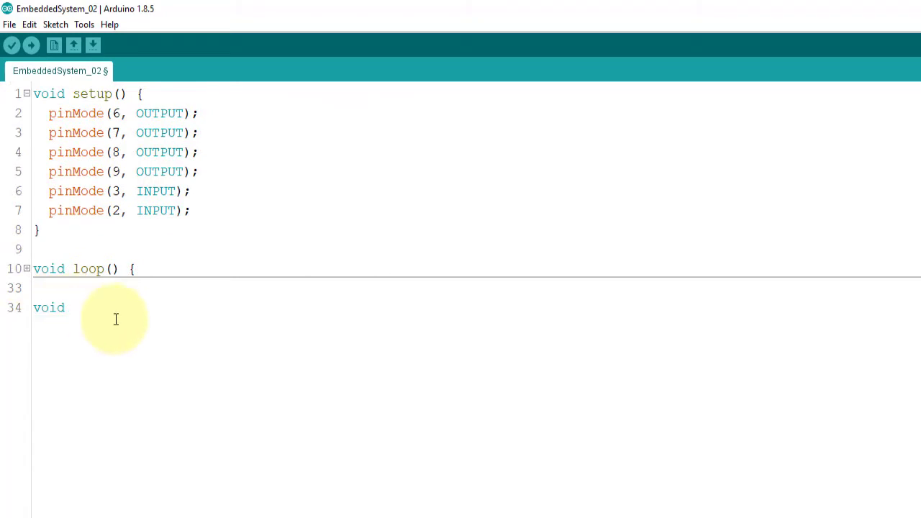
text(LED_Blink(){)
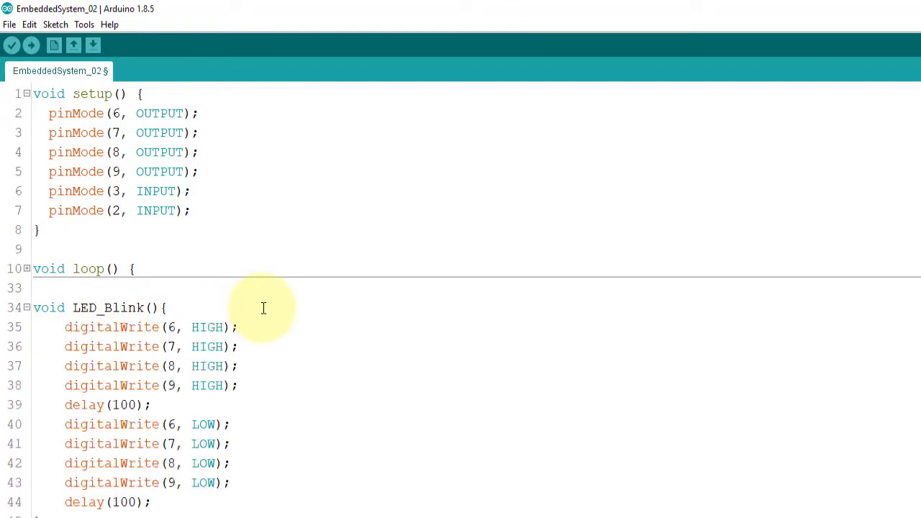
mouse_move(252, 326)
text(LED_Bl)
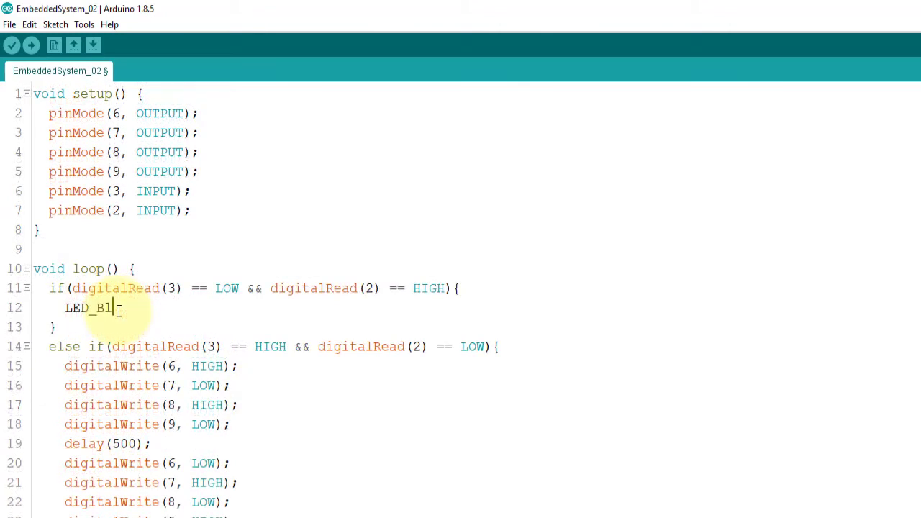
text(ink();)
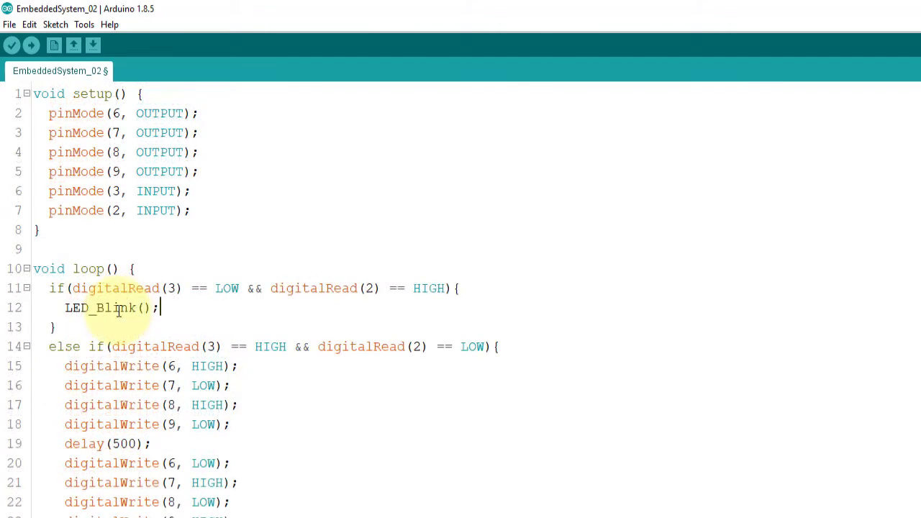
scroll(down, 3)
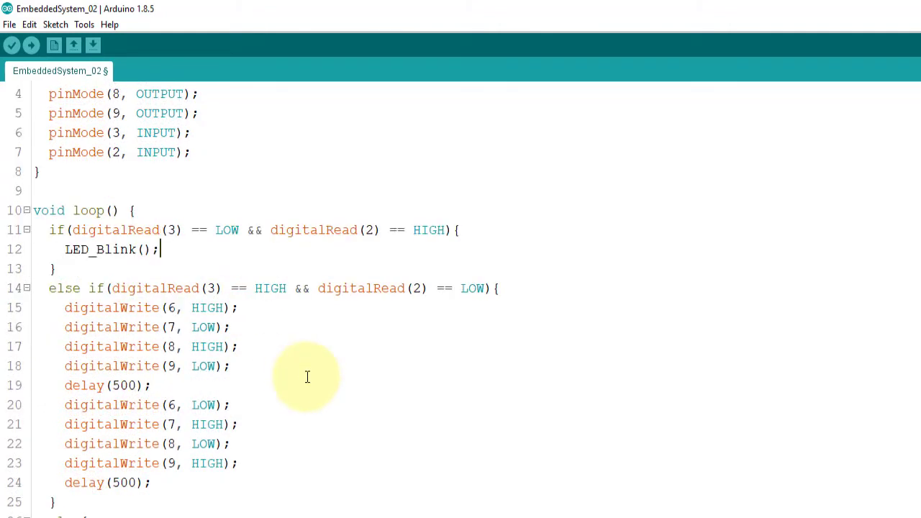
scroll(down, 3)
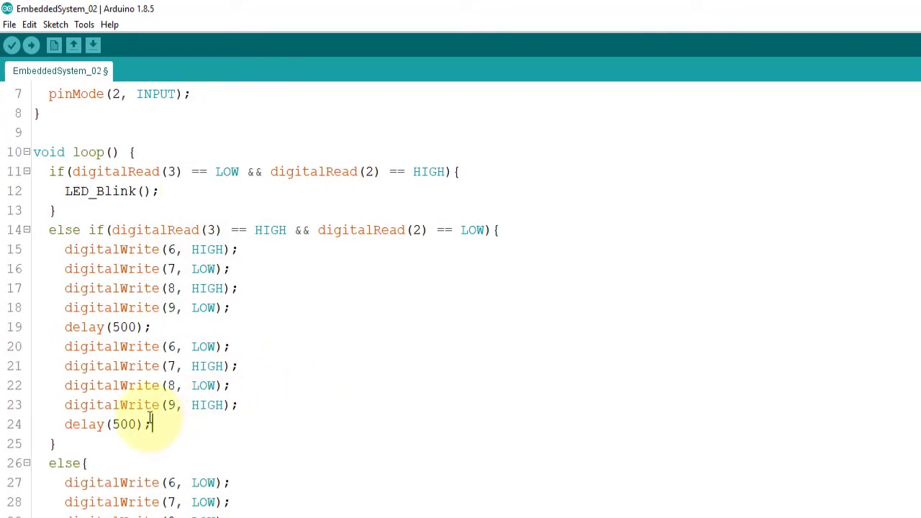
Step: Cut the alternating LED lines into void LED_Alternate() and call LED_Alternate() in the else-if
drag(148, 424, 64, 249)
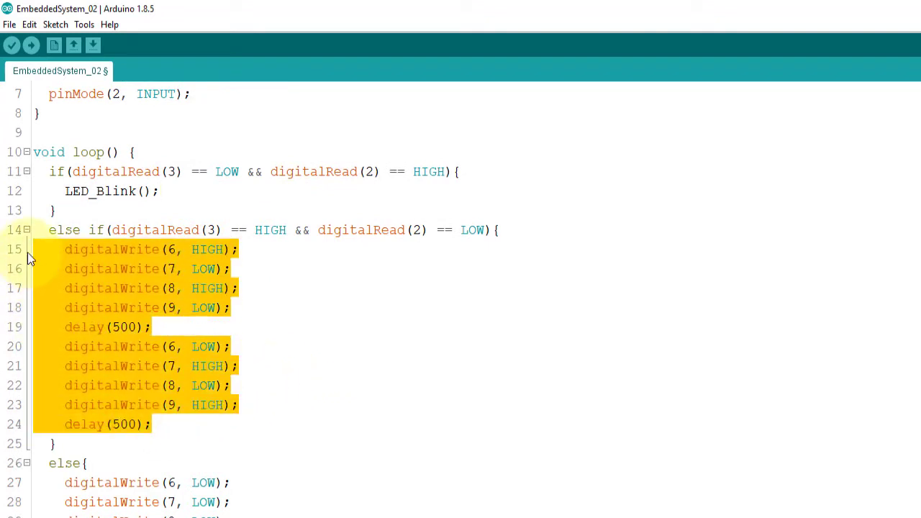
key(Delete)
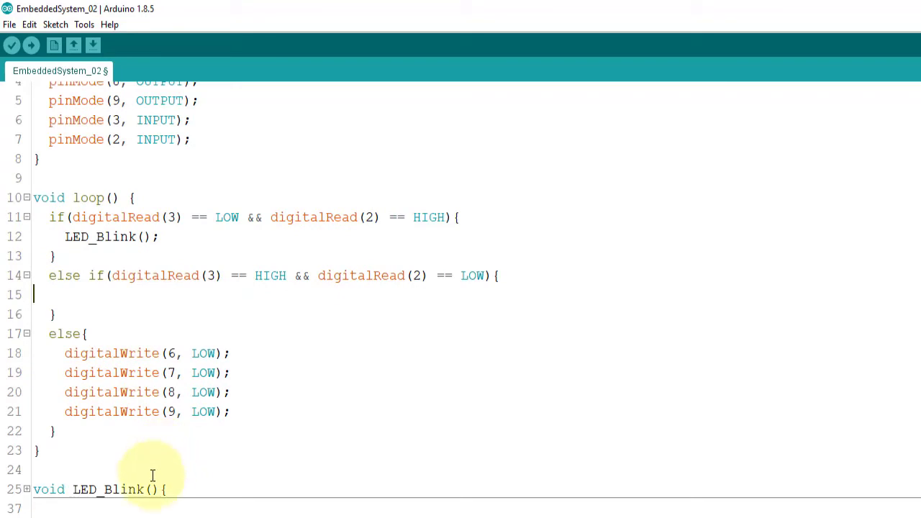
text(void LED_Alternate)
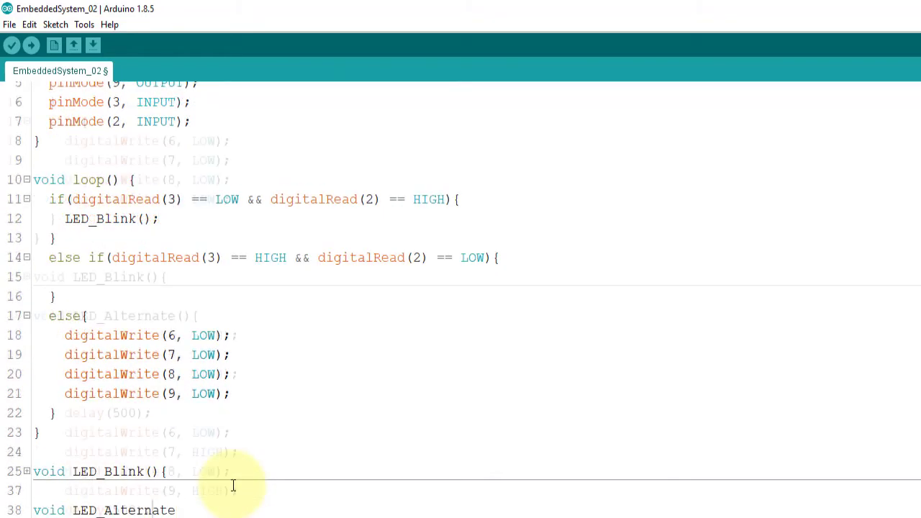
scroll(down, 3)
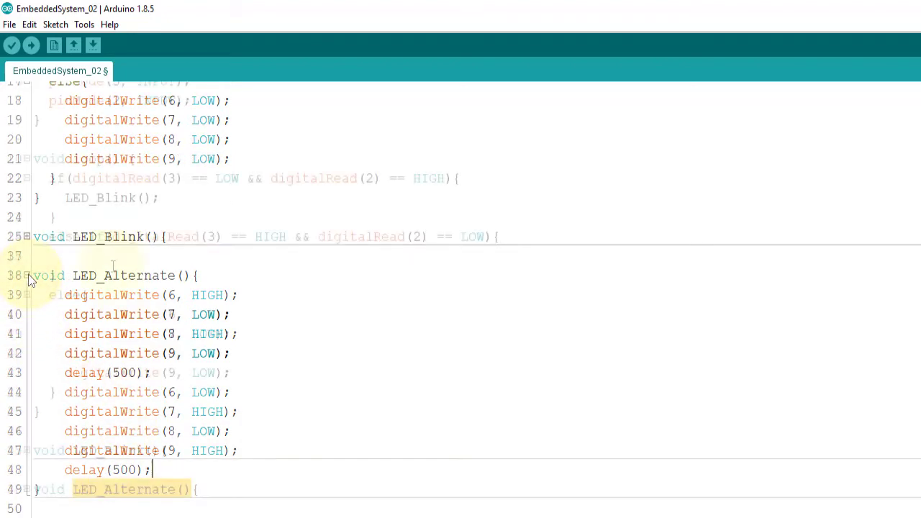
scroll(up, 3)
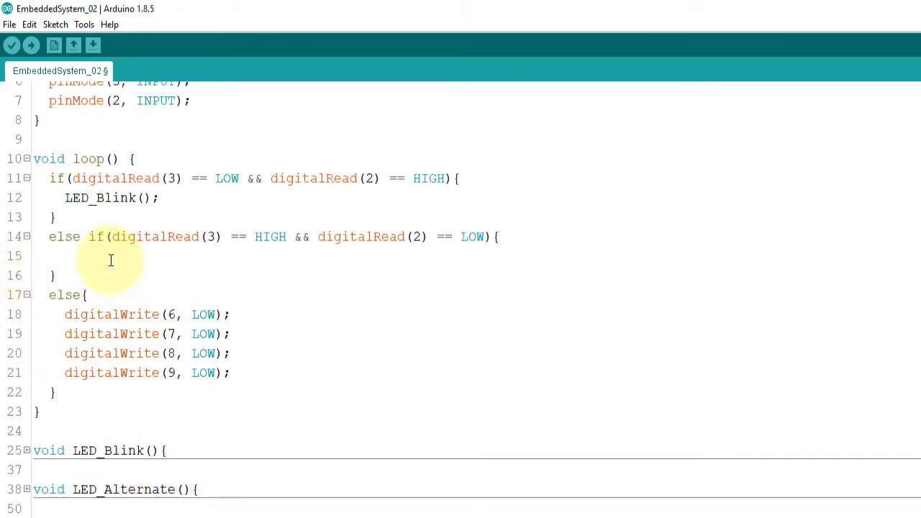
text(LED_Alternate();)
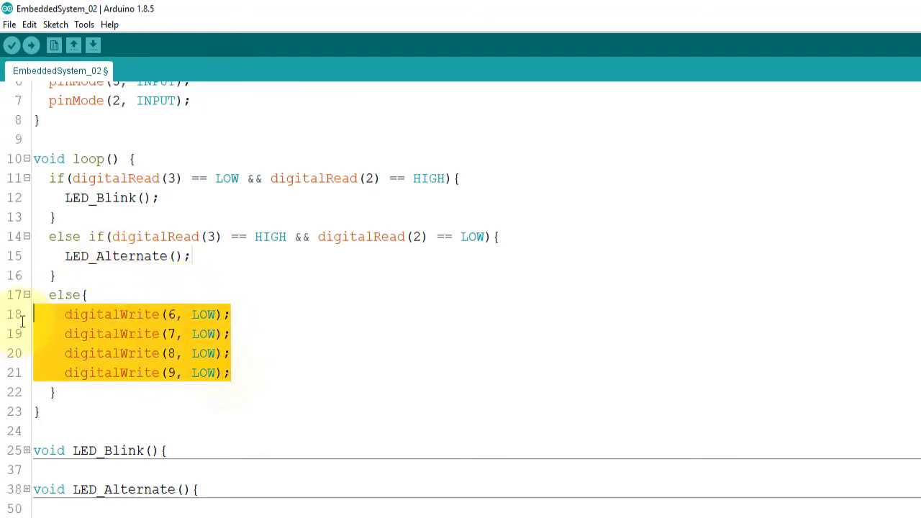
Step: Move the all-LEDs-low lines into LED_off(), call it from the else branch, and upload
key(Delete)
text(void LED_)
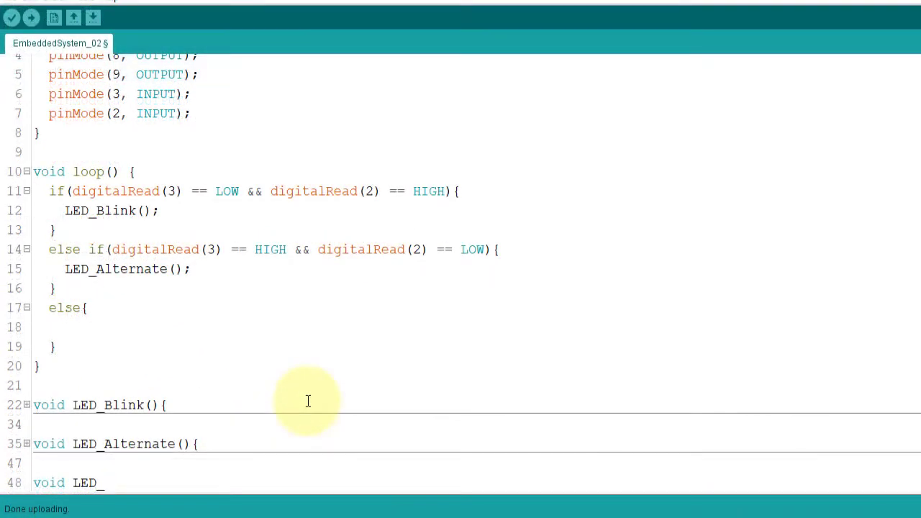
text(off(){)
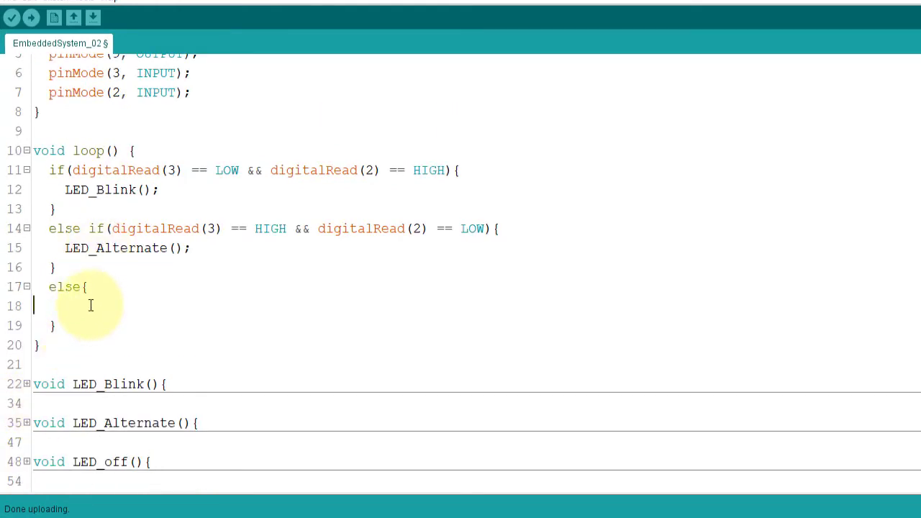
text(LED_off();)
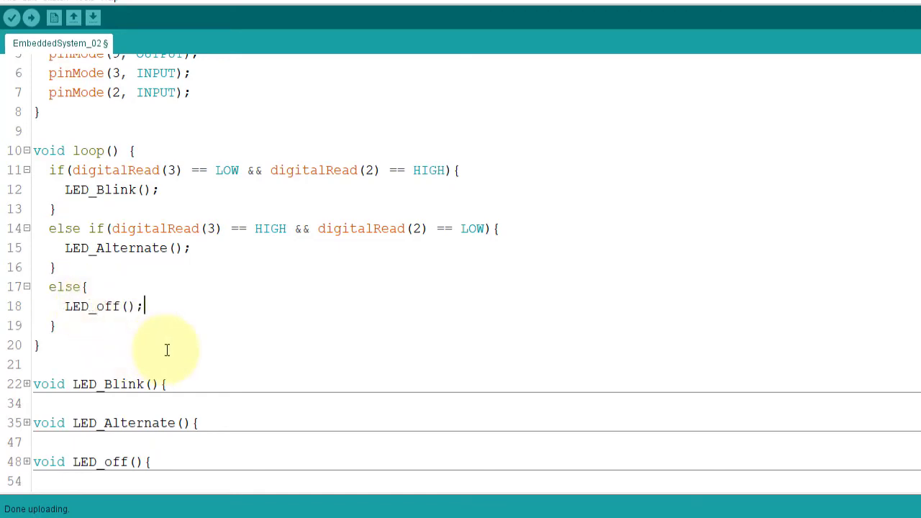
click(32, 17)
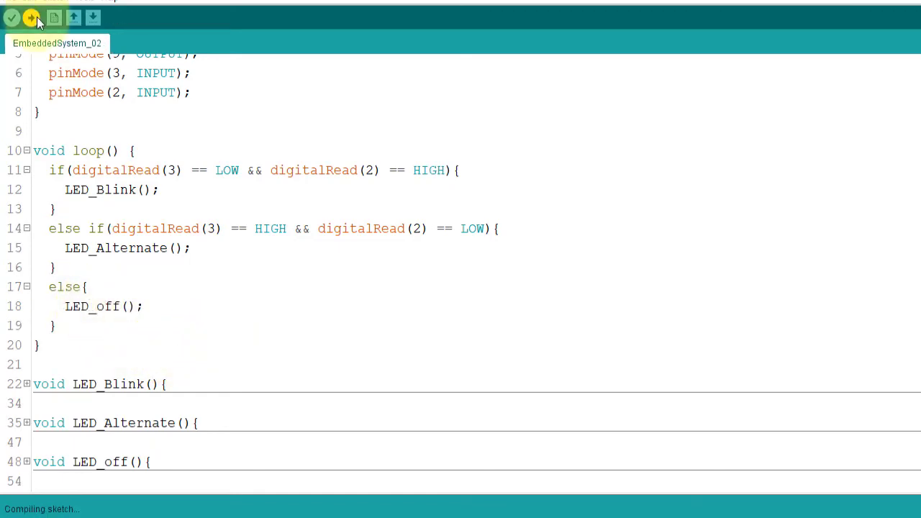
Step: Upload the refactored sketch to the board and wait for Done uploading
click(32, 17)
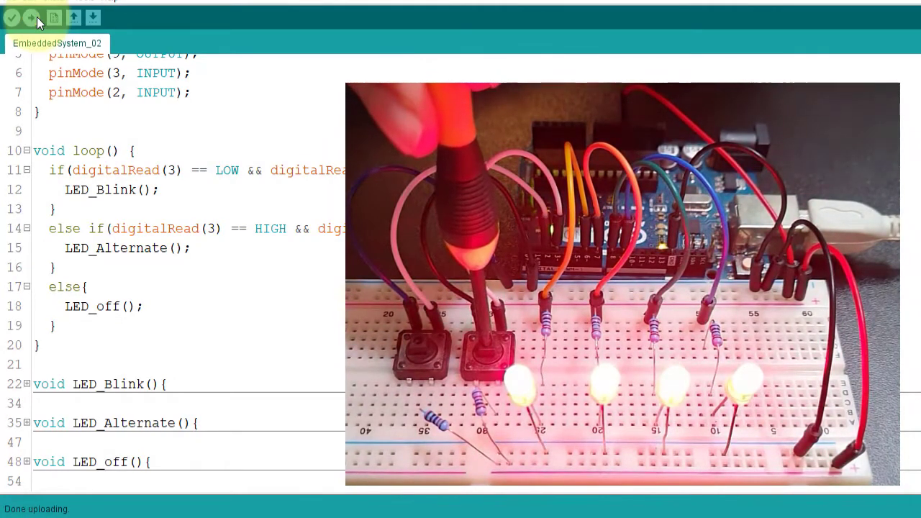